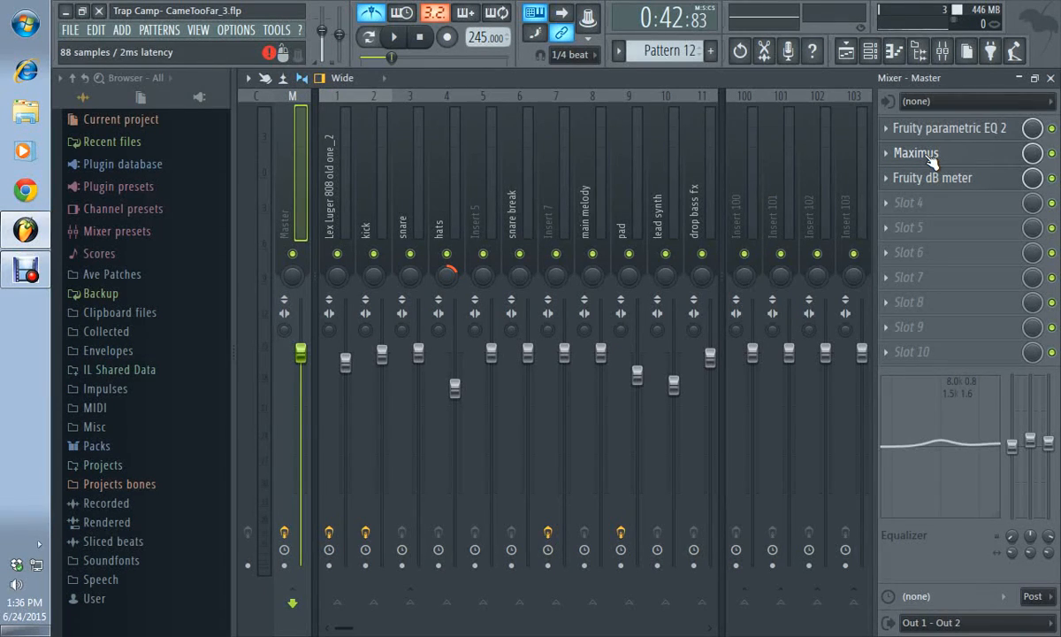
# Open the Maximus compressor from the master mixer track's effect slot.
pyautogui.click(917, 153)
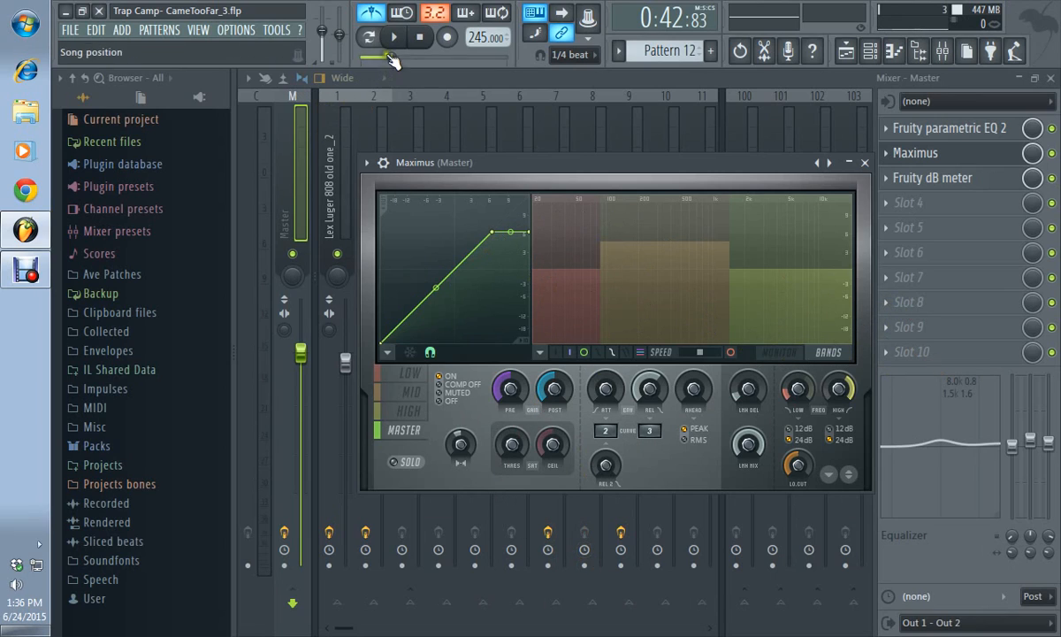
# Audition the song twice, toggling Maximus between MONITOR spectrum and BANDS display, ending on MONITOR.
pyautogui.click(371, 18)
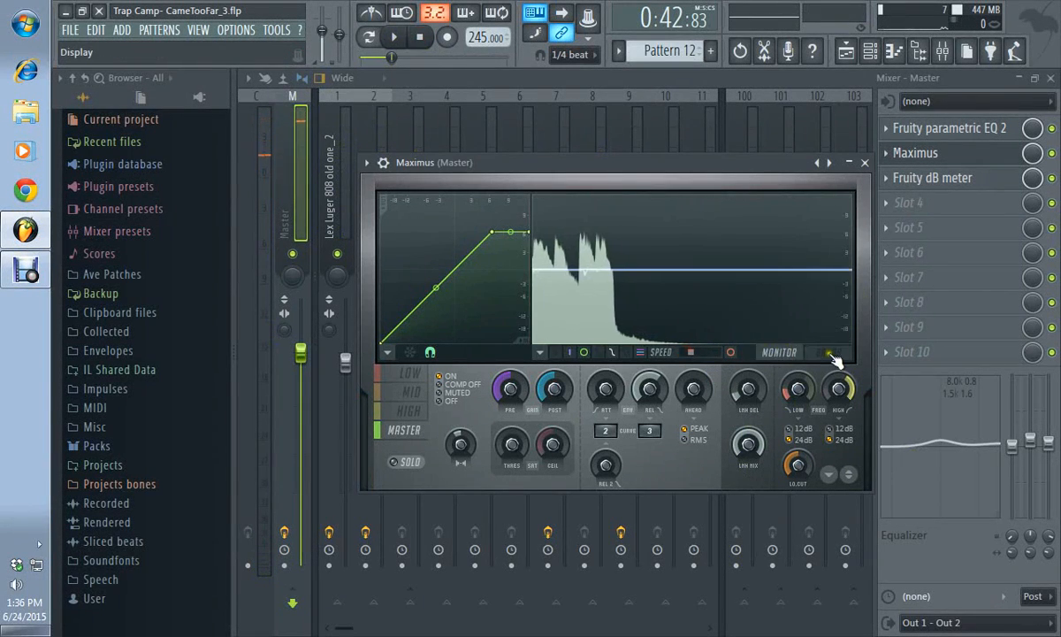
pyautogui.click(393, 37)
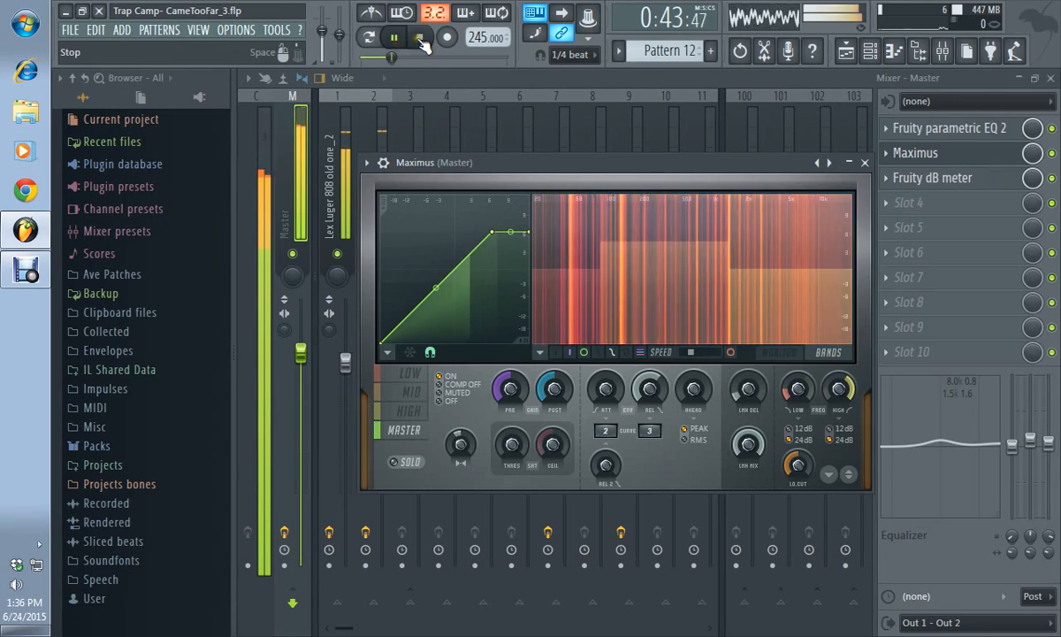
pyautogui.click(421, 37)
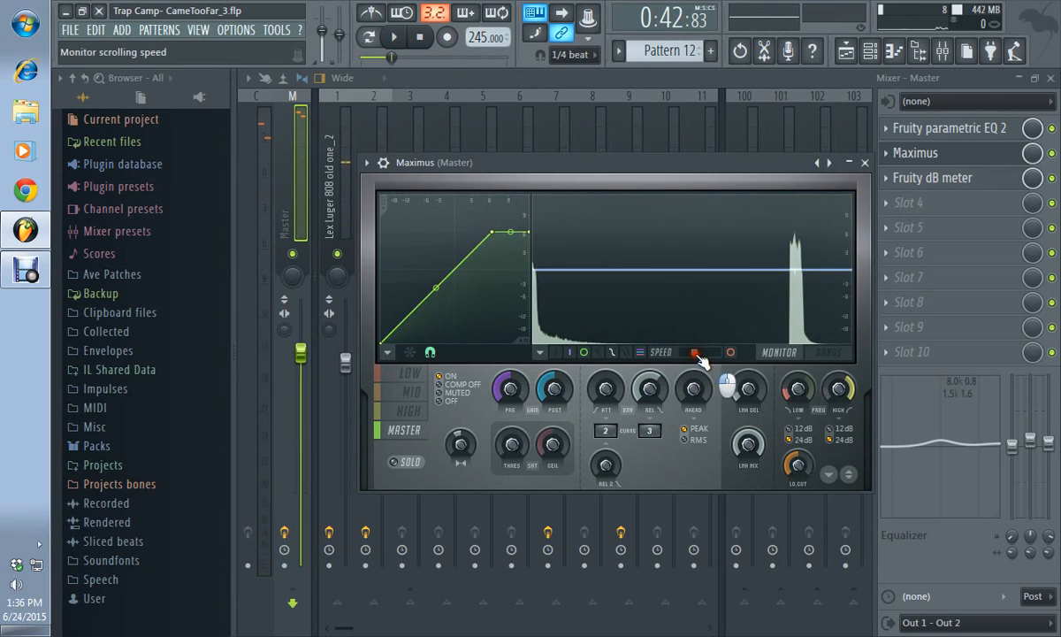
pyautogui.click(827, 352)
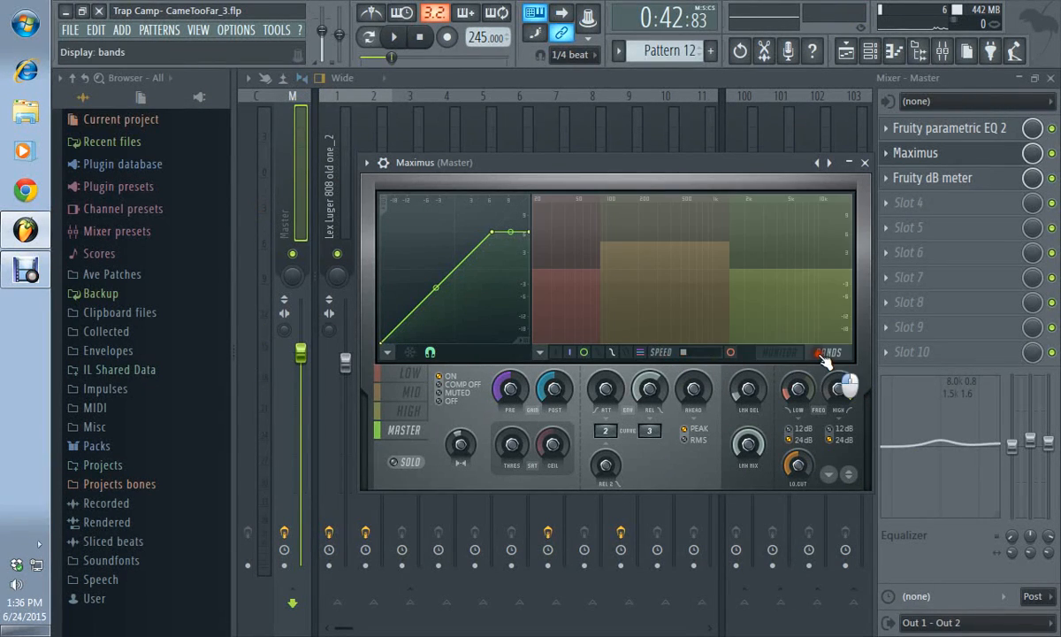
pyautogui.click(393, 37)
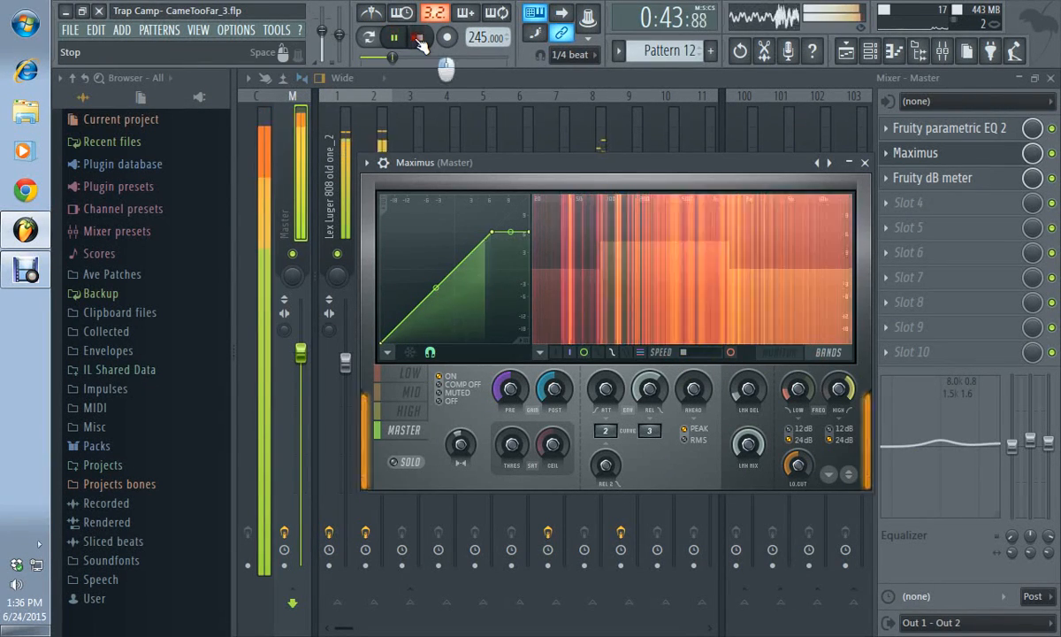
pyautogui.click(420, 37)
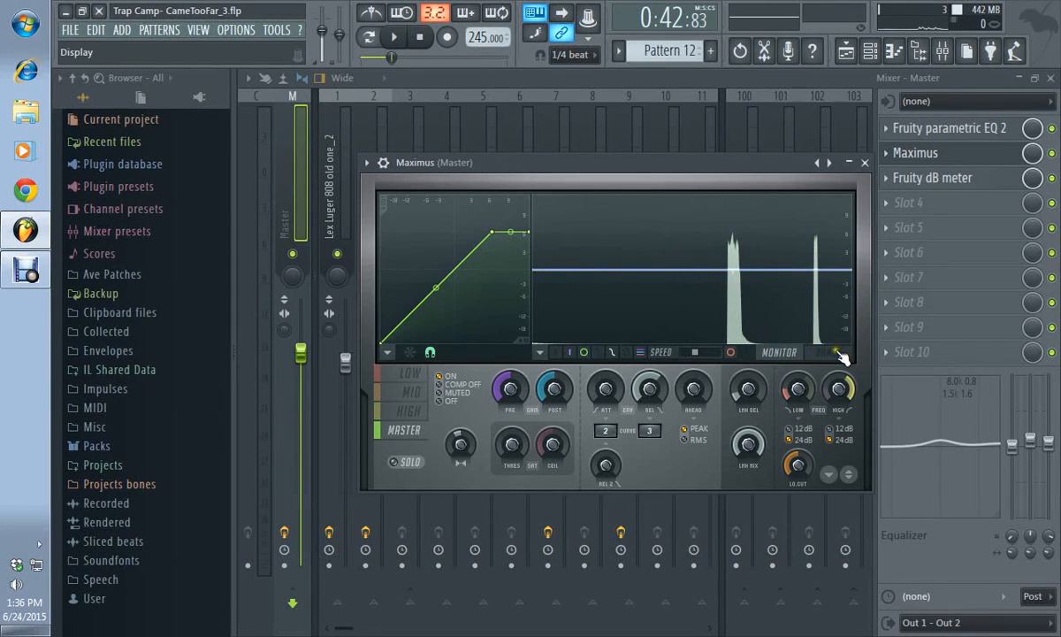
# Switch Maximus to the BANDS display and adjust the compression curve by dragging it.
pyautogui.click(827, 352)
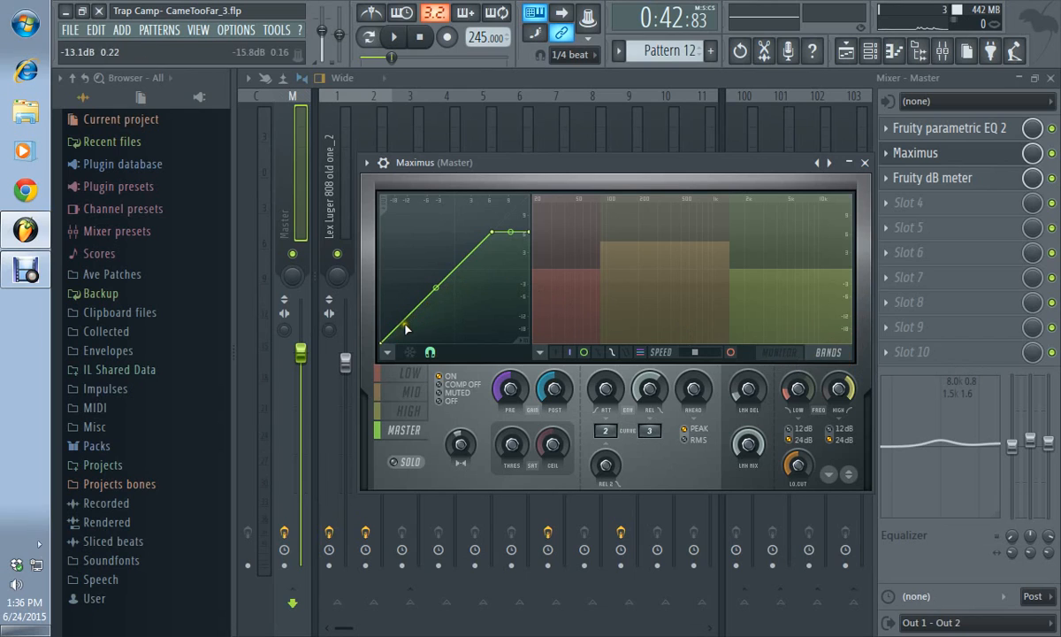
pyautogui.moveTo(407, 329); pyautogui.dragTo(500, 196)
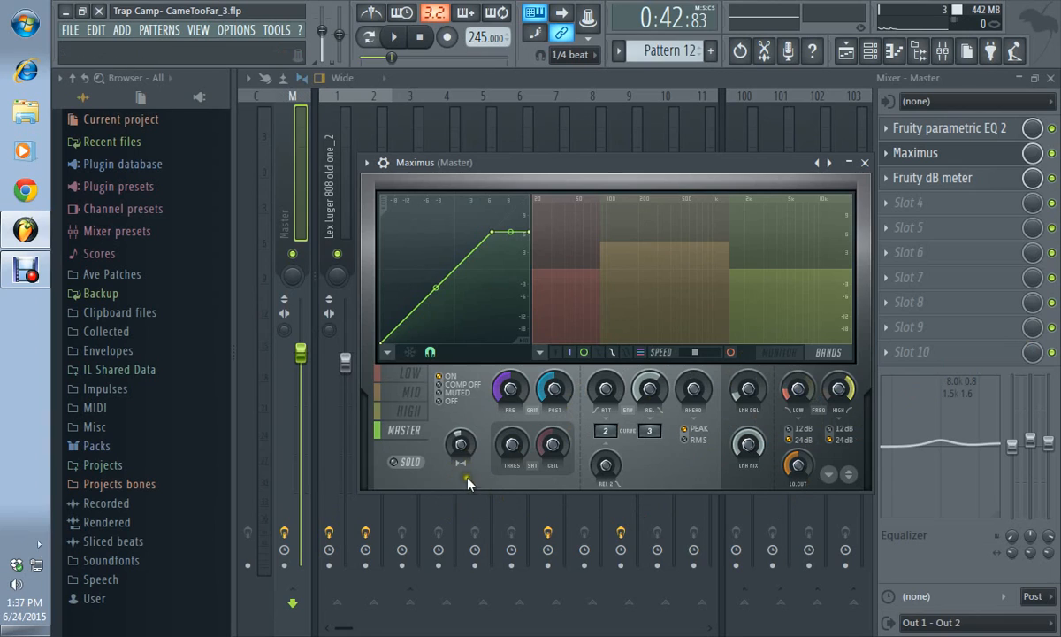
pyautogui.moveTo(571, 418)
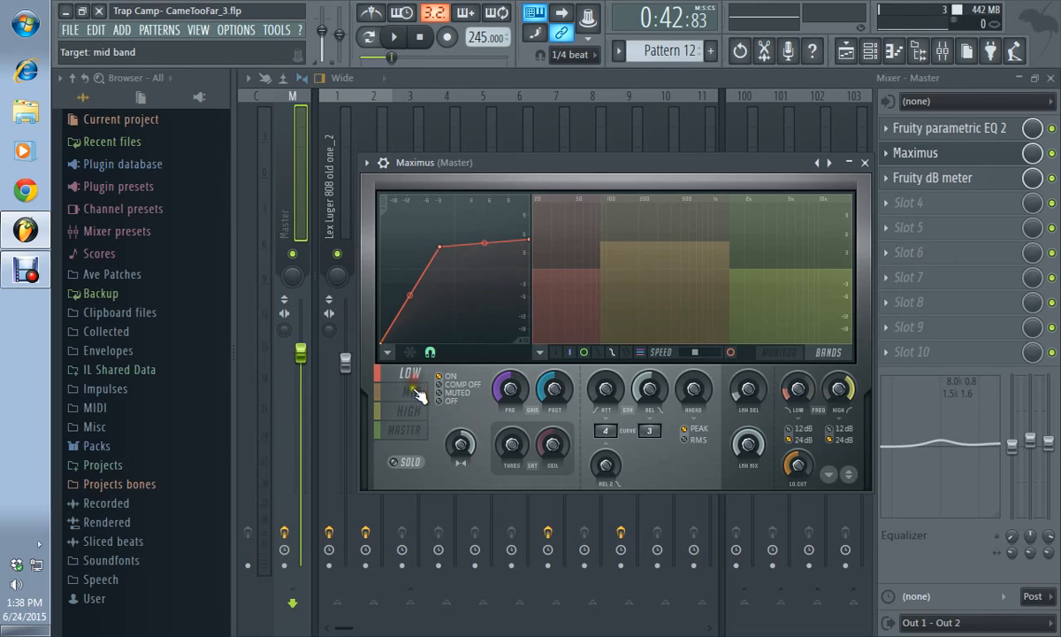
pyautogui.click(409, 410)
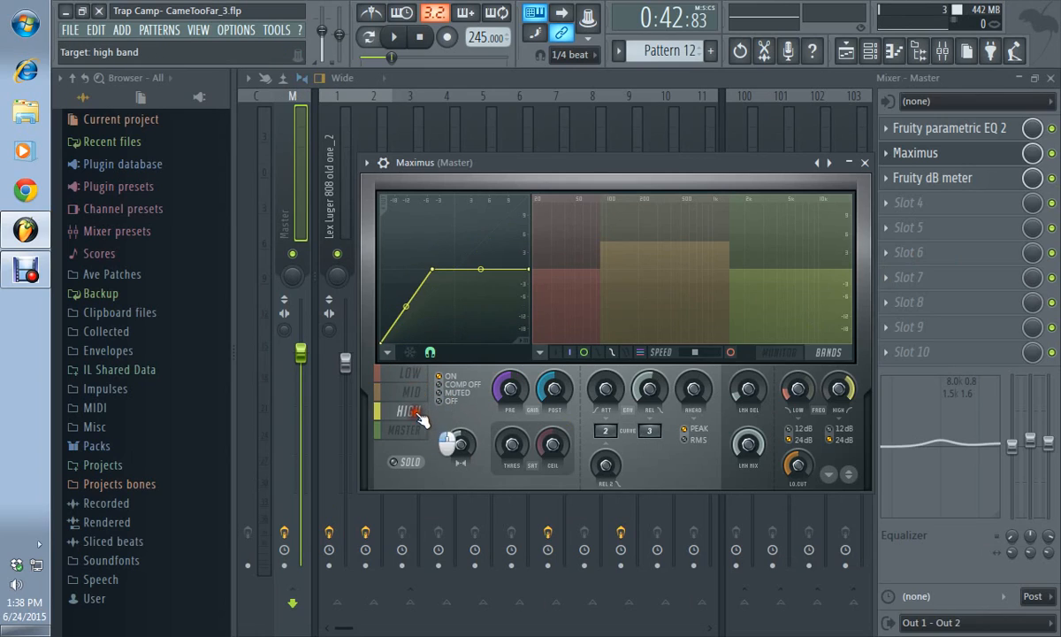
pyautogui.click(410, 391)
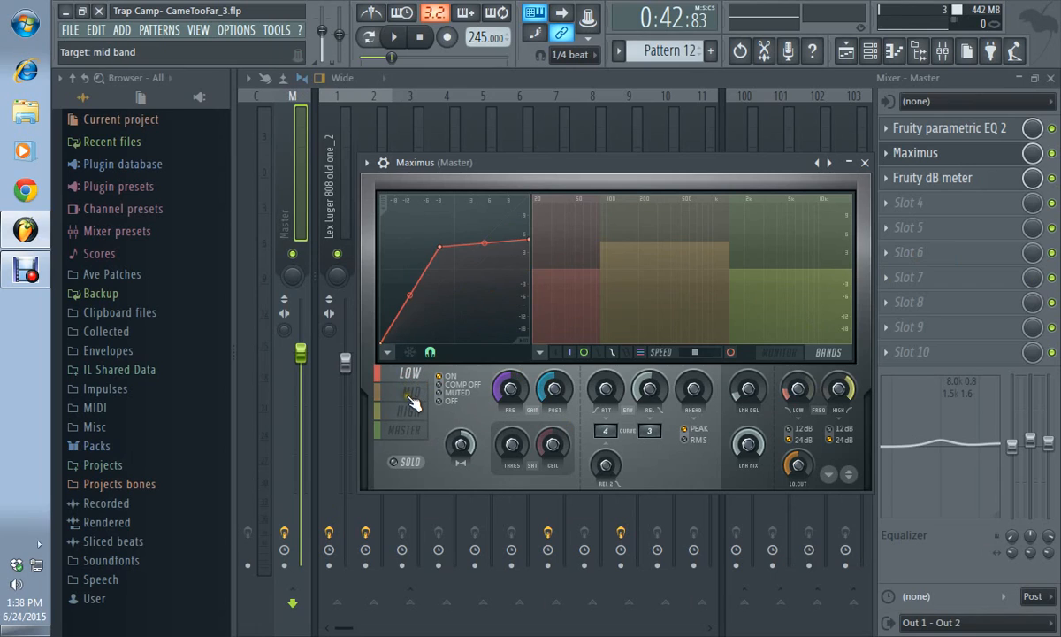
pyautogui.click(408, 410)
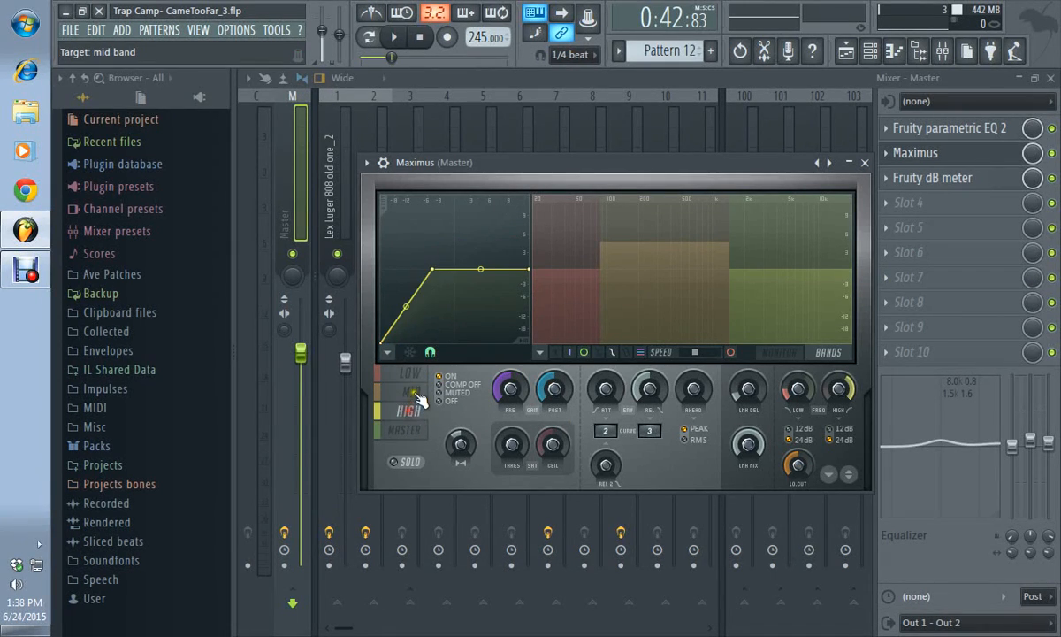
pyautogui.click(408, 410)
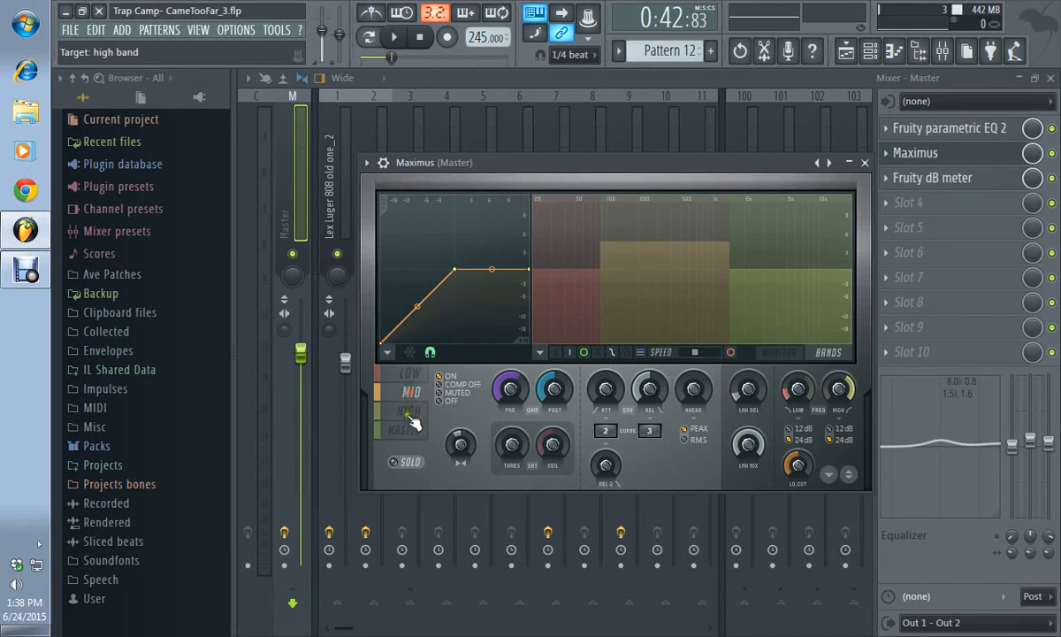
pyautogui.click(410, 391)
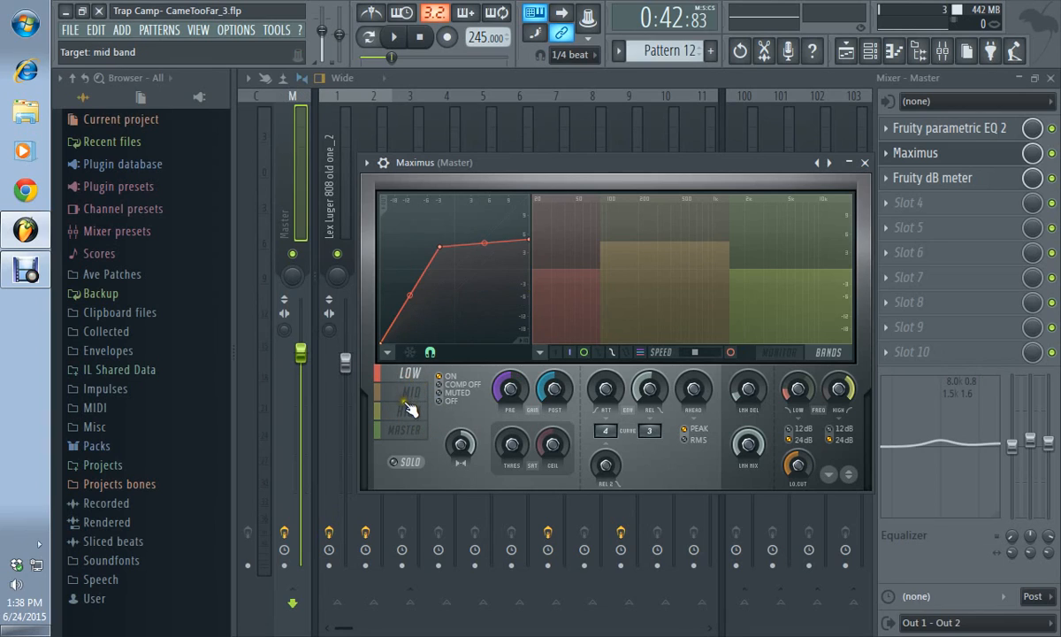
pyautogui.click(408, 410)
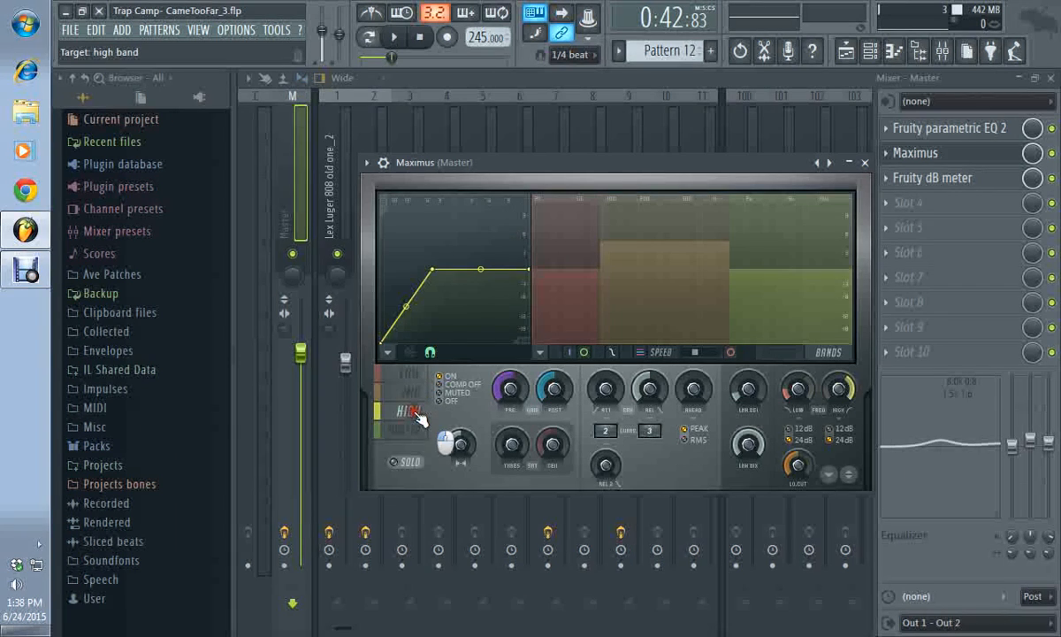
pyautogui.click(410, 373)
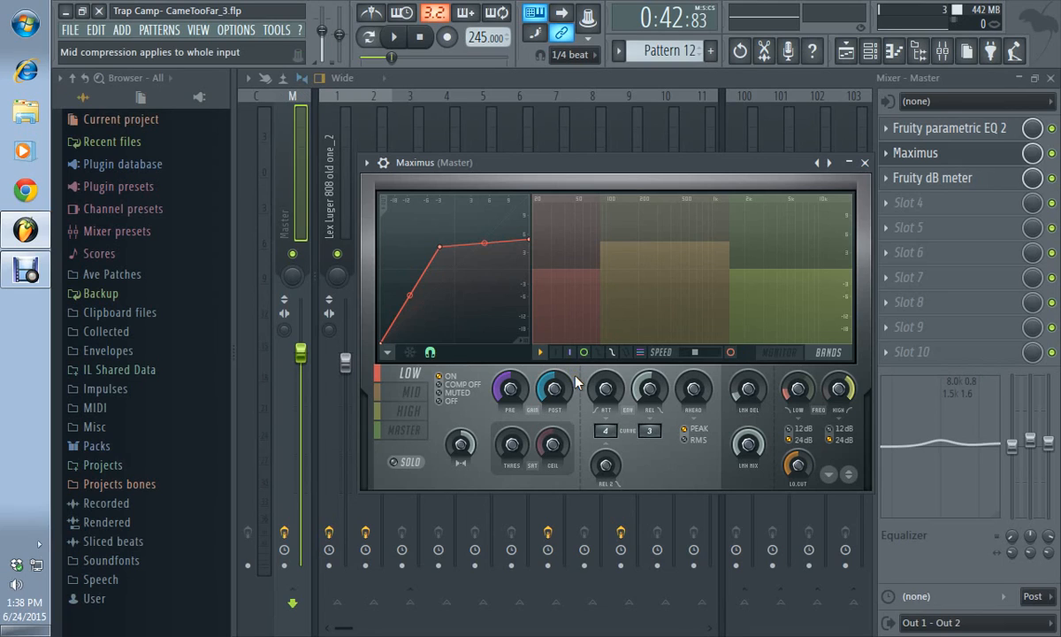
pyautogui.moveTo(576, 387)
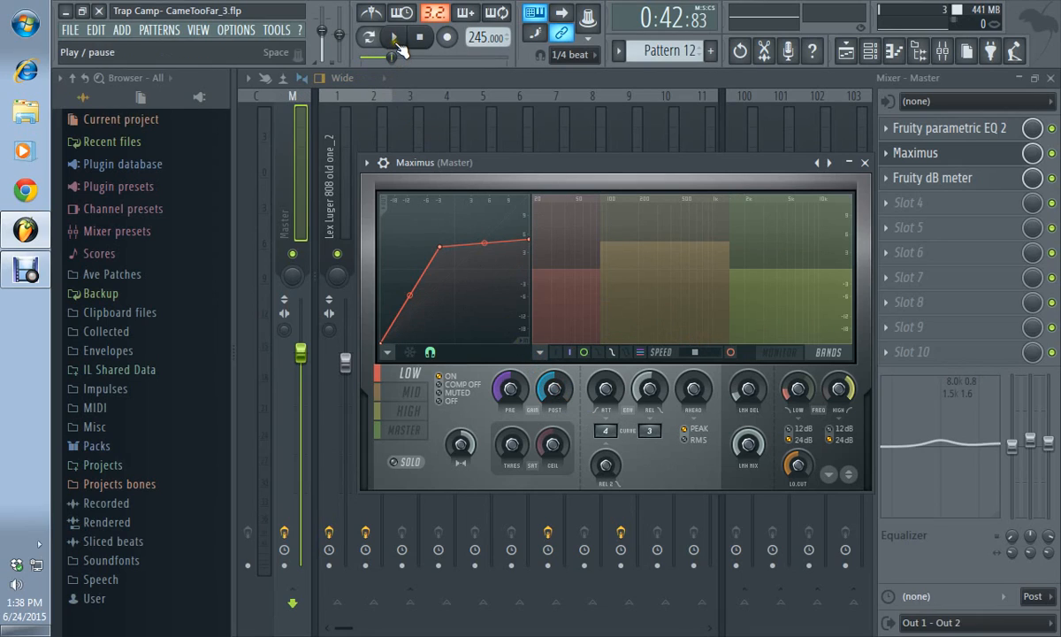
pyautogui.click(393, 37)
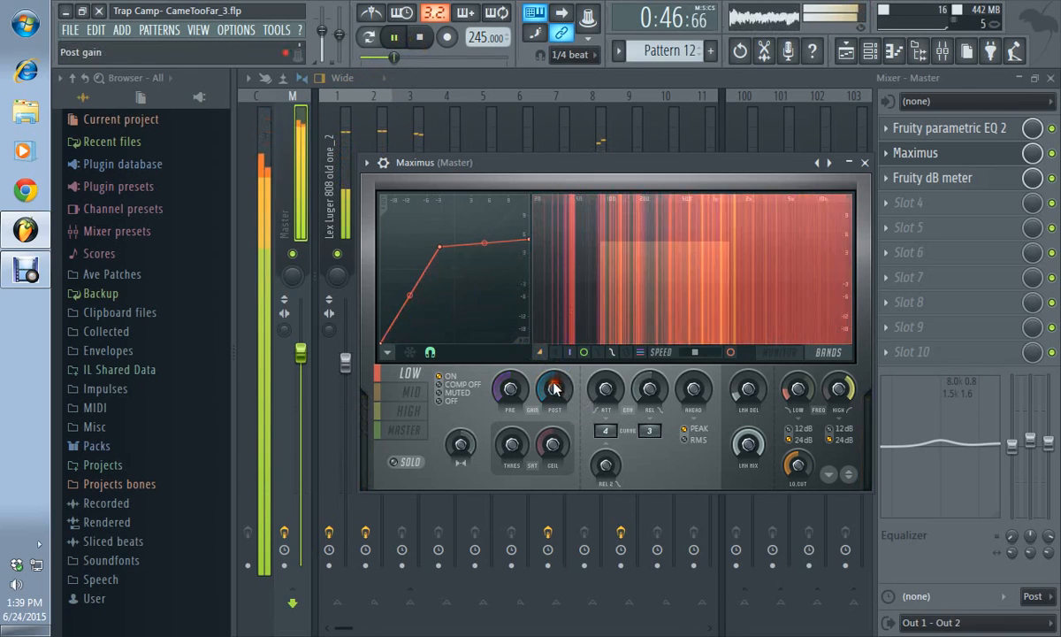
pyautogui.click(421, 37)
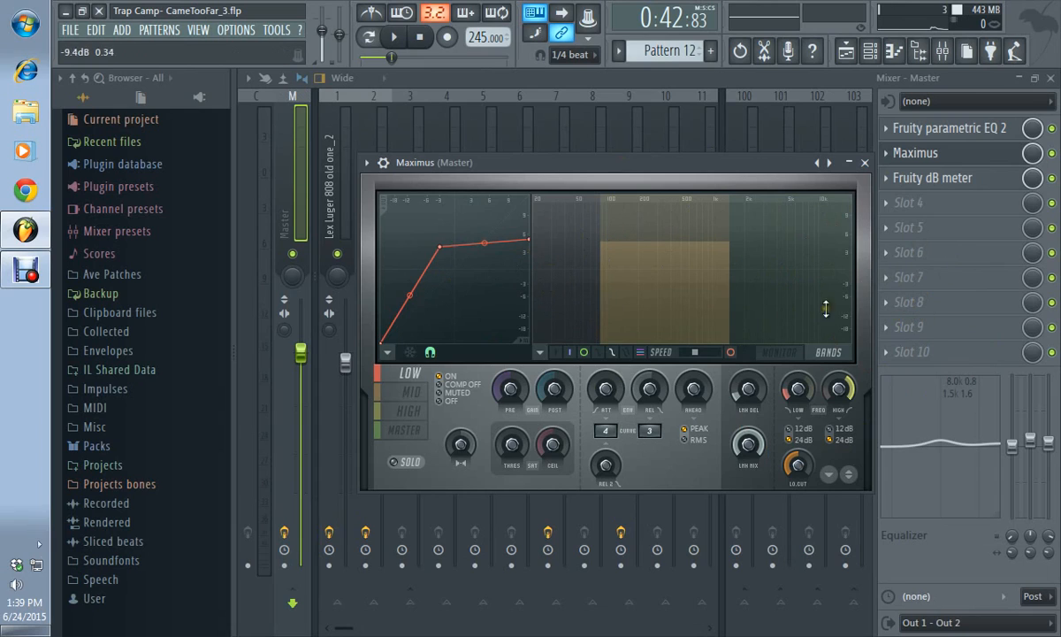
pyautogui.moveTo(827, 310); pyautogui.dragTo(847, 241)
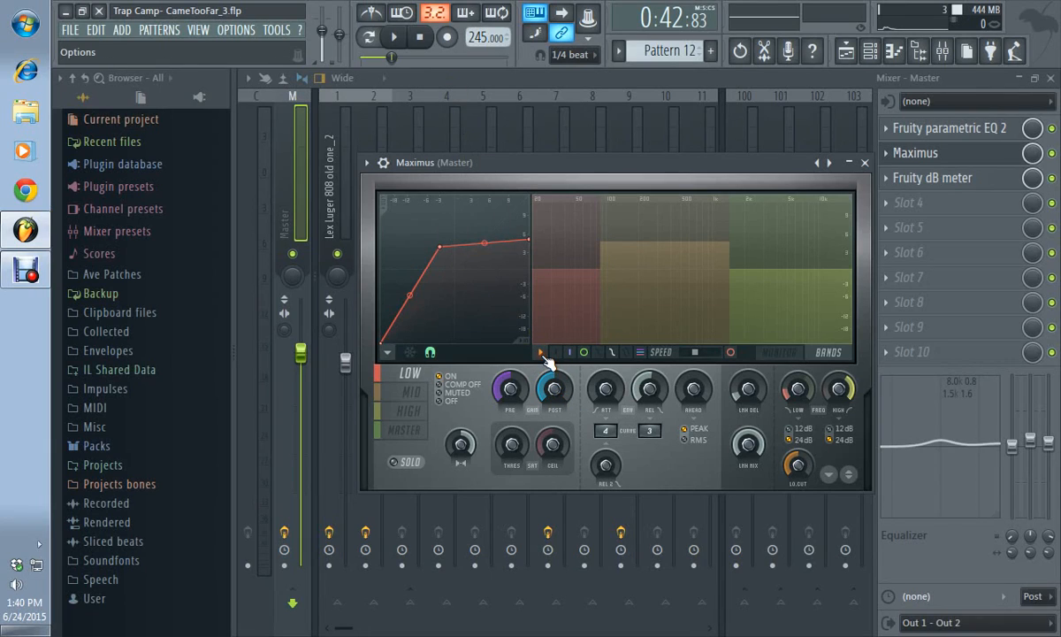
# Play and stop the song several times to audition the master track through Maximus.
pyautogui.click(394, 37)
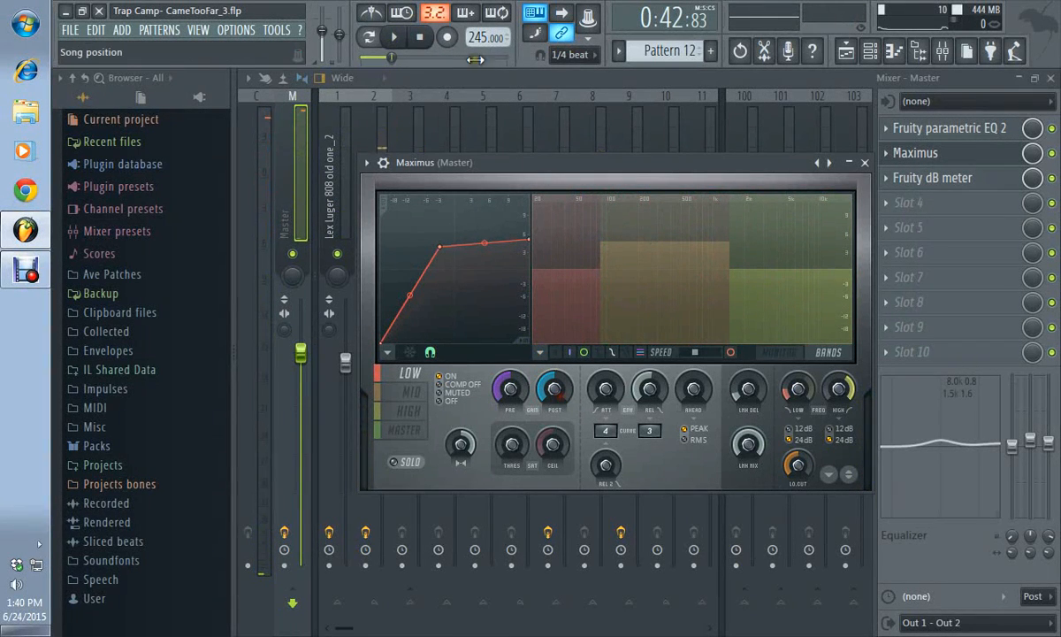
pyautogui.click(393, 37)
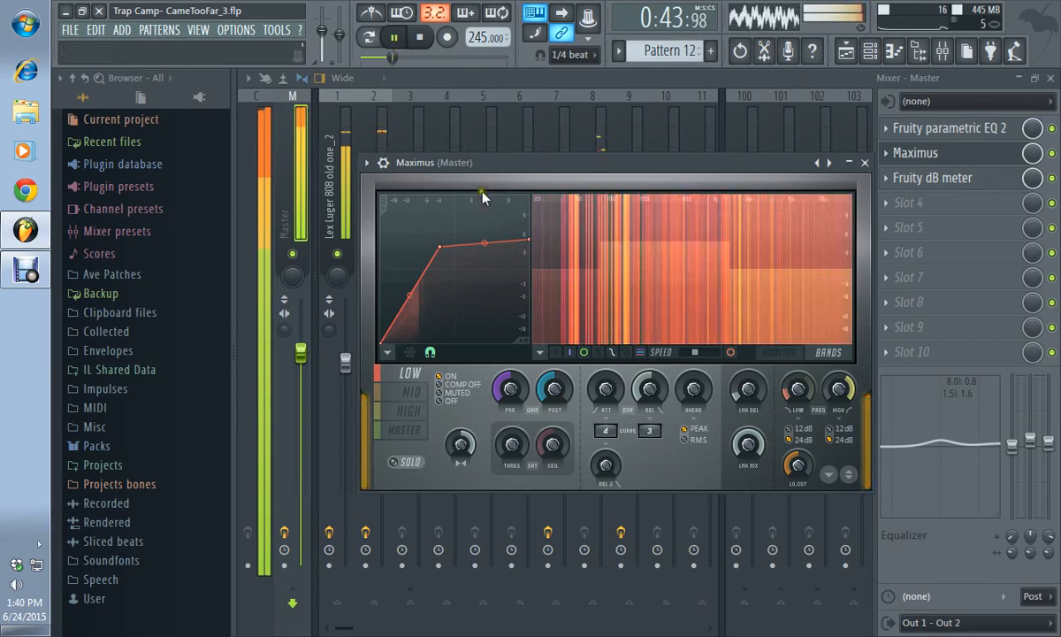
pyautogui.click(394, 37)
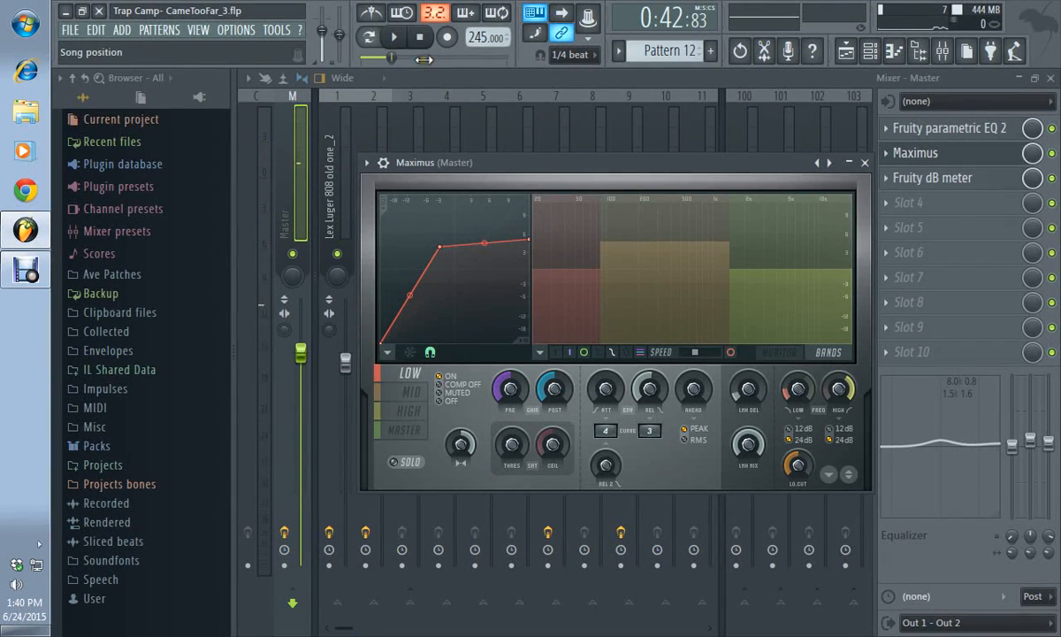
pyautogui.click(393, 37)
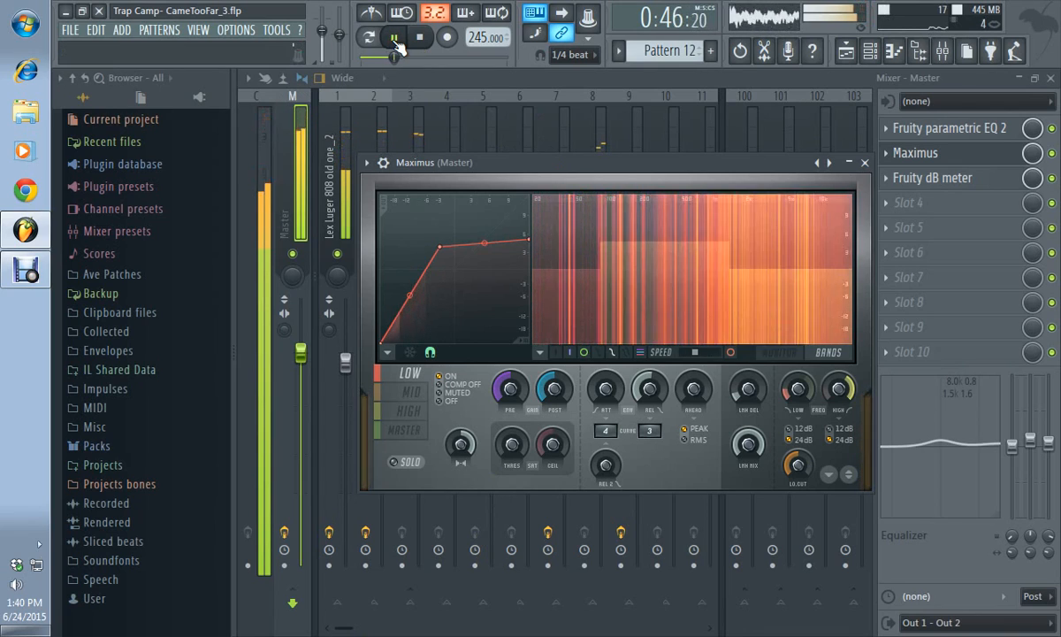
pyautogui.click(394, 37)
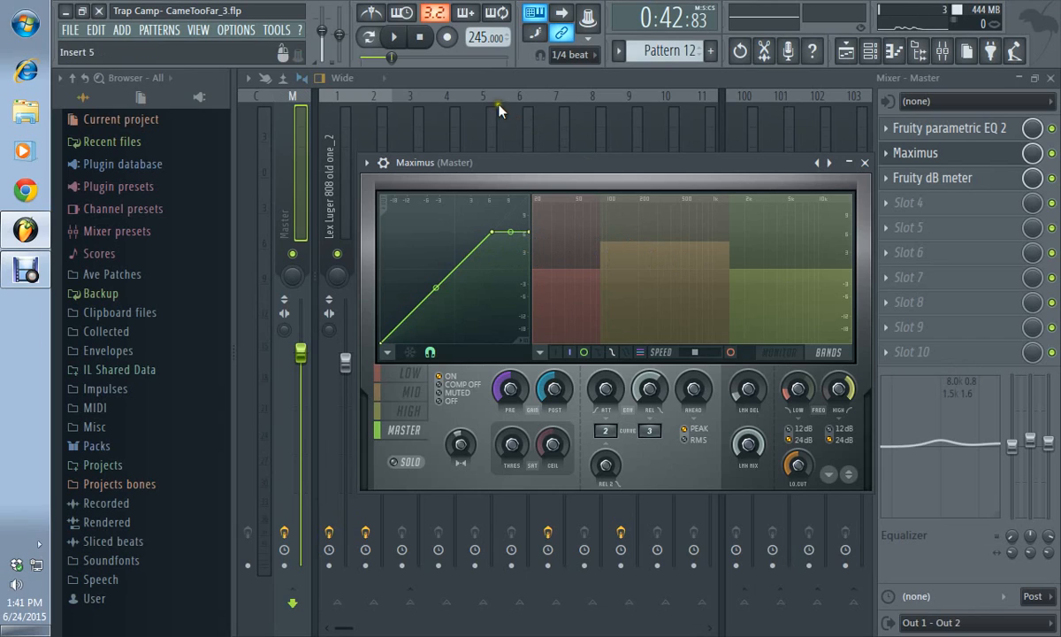
pyautogui.click(393, 37)
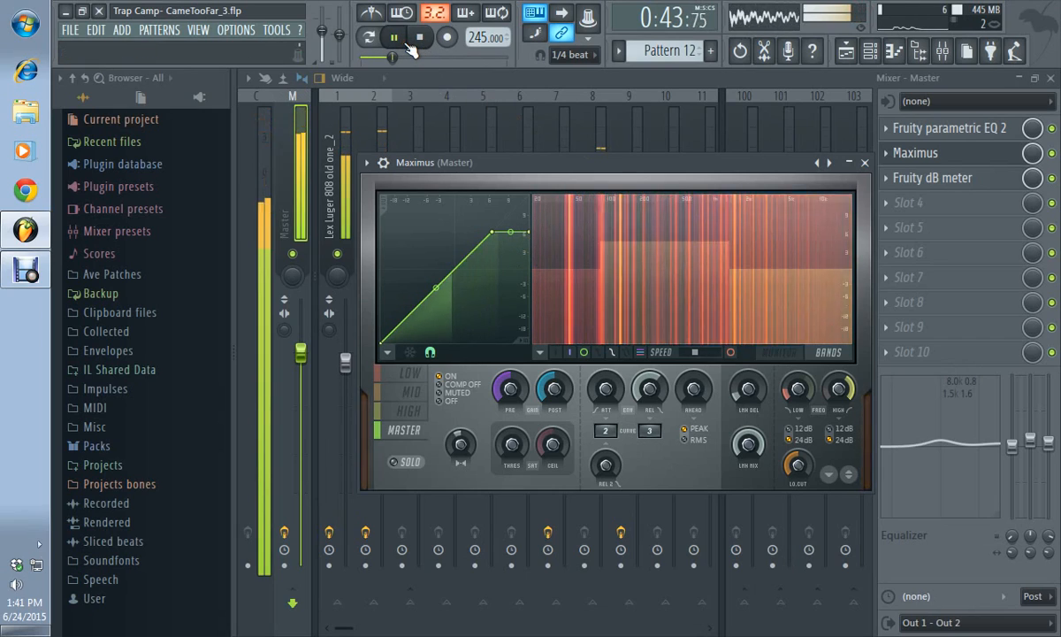
pyautogui.click(394, 37)
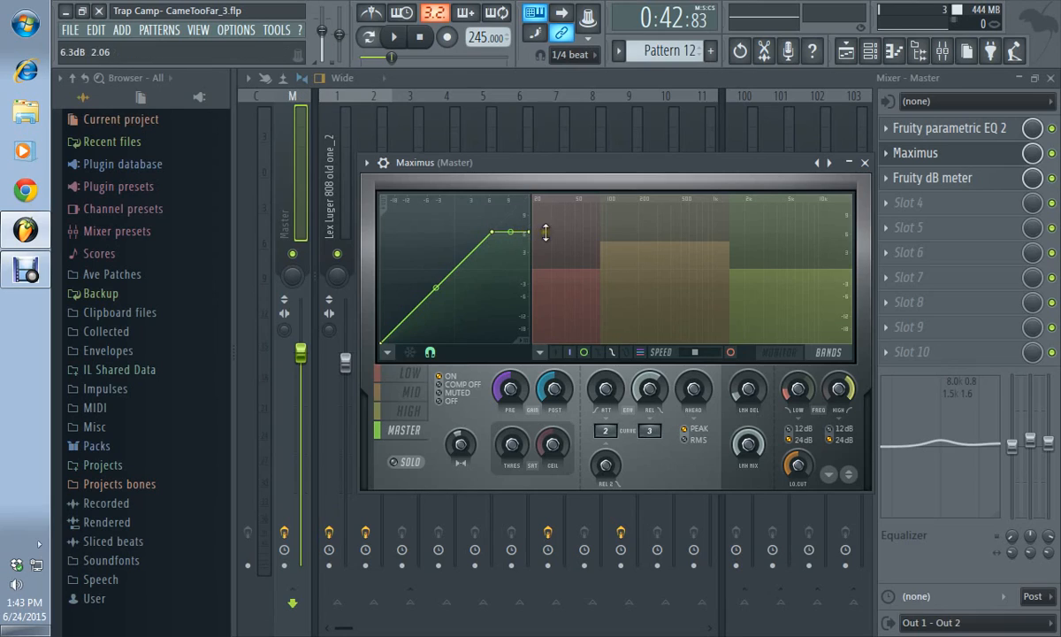
# Cycle through the LOW, MID and MASTER band curves, finishing on the MID band.
pyautogui.click(409, 372)
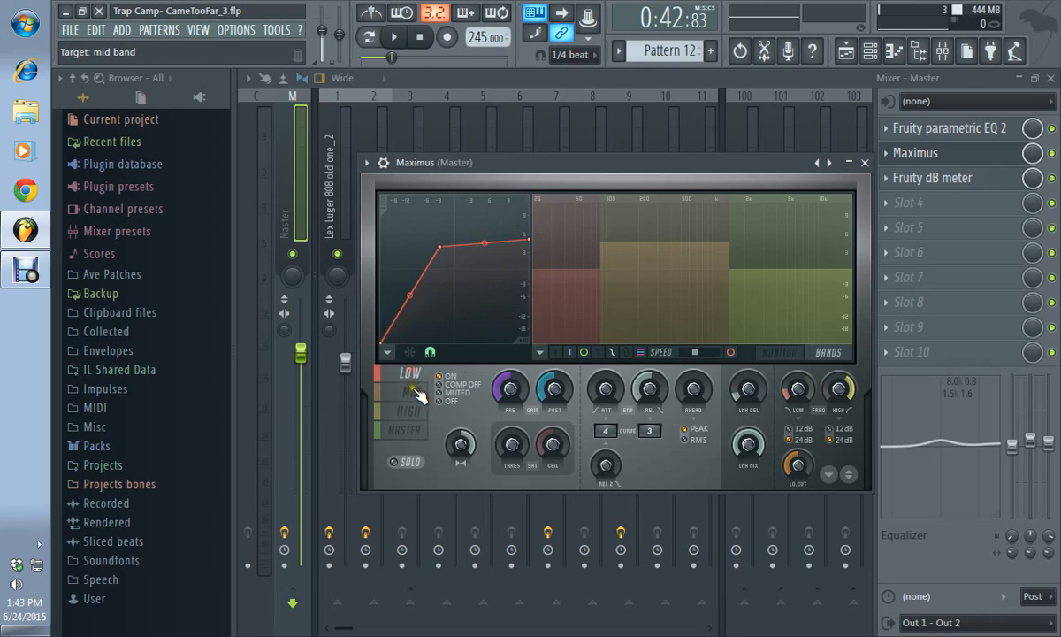
pyautogui.click(409, 372)
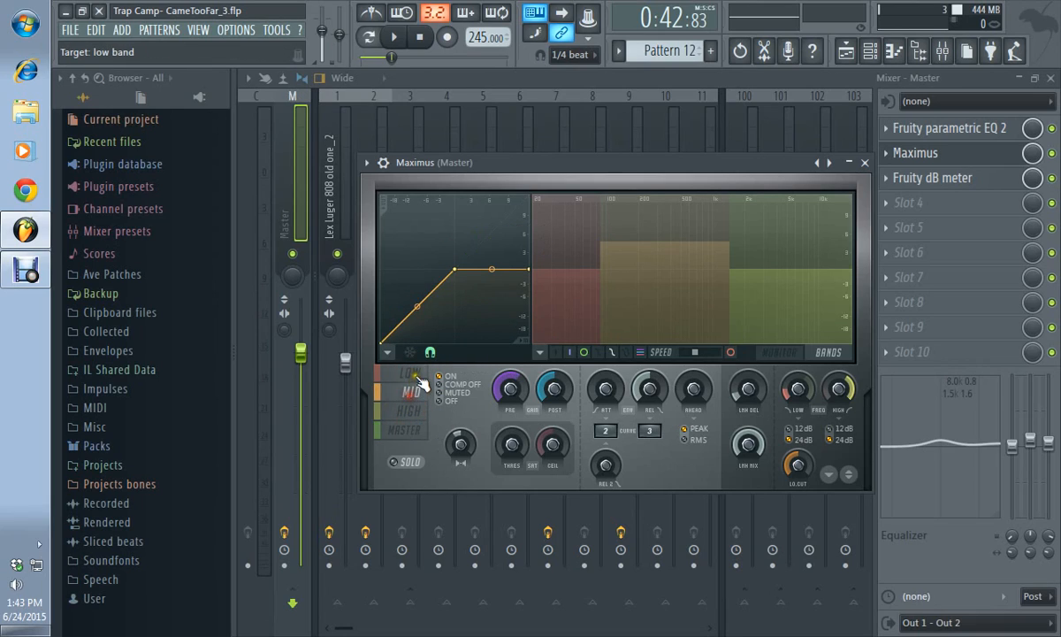
pyautogui.click(400, 430)
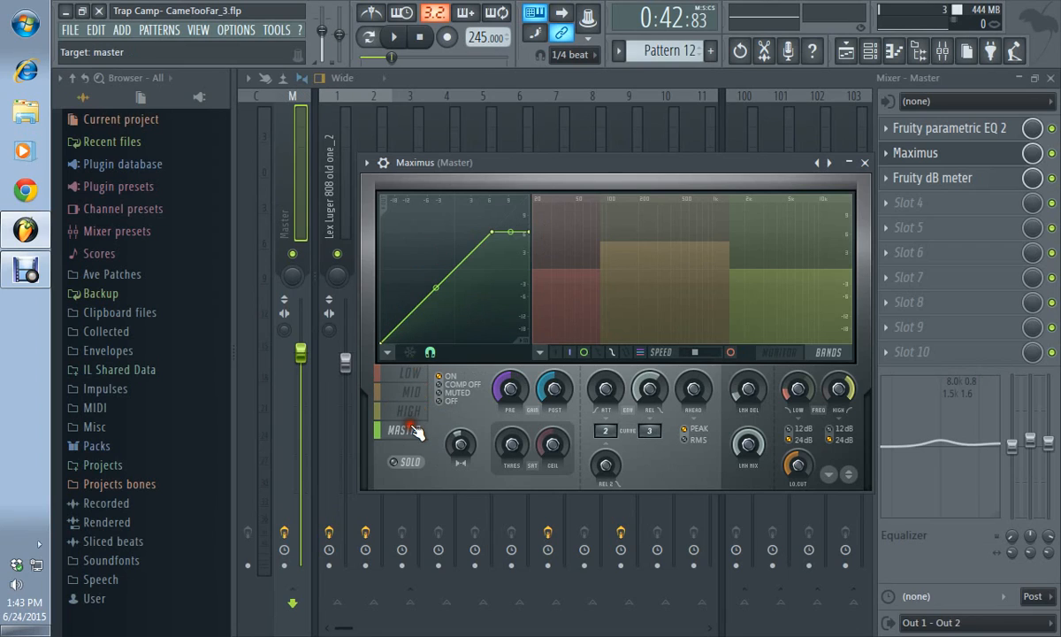
pyautogui.click(409, 392)
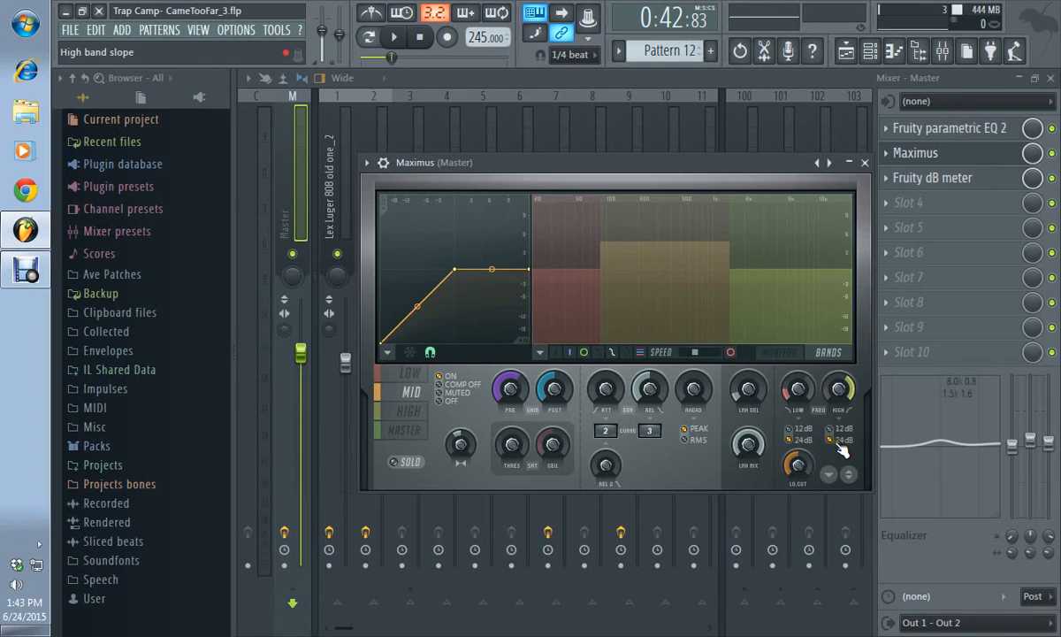
pyautogui.moveTo(836, 442)
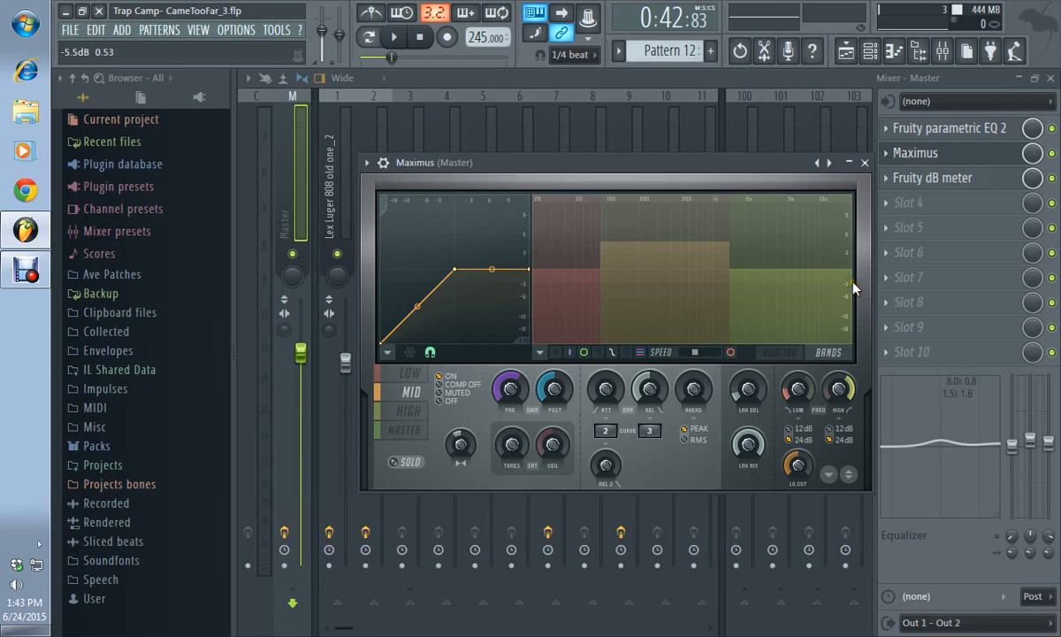
pyautogui.moveTo(327, 36)
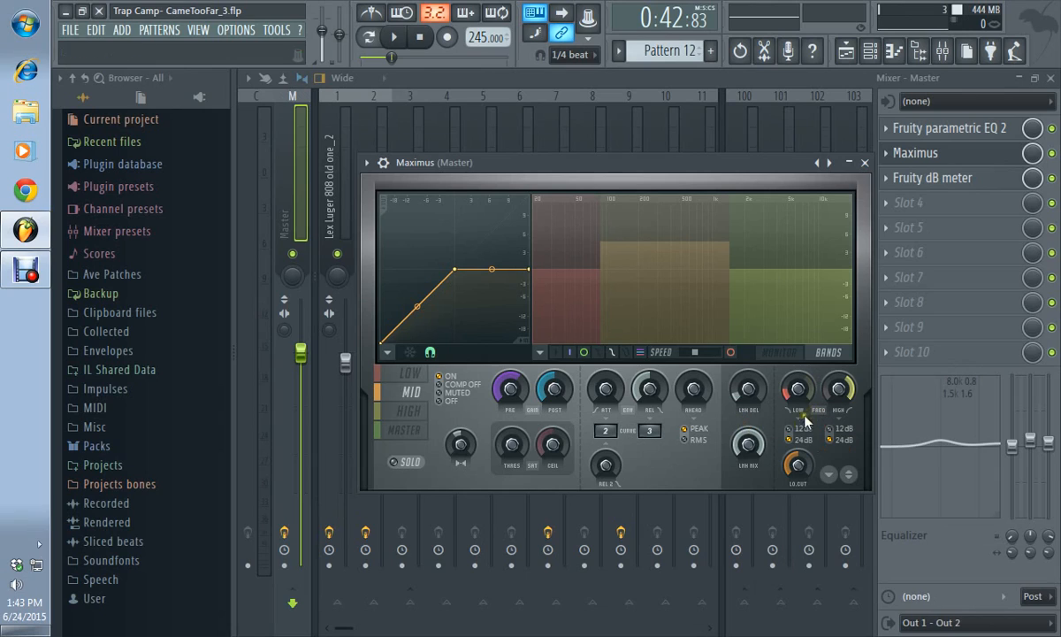
pyautogui.moveTo(326, 35)
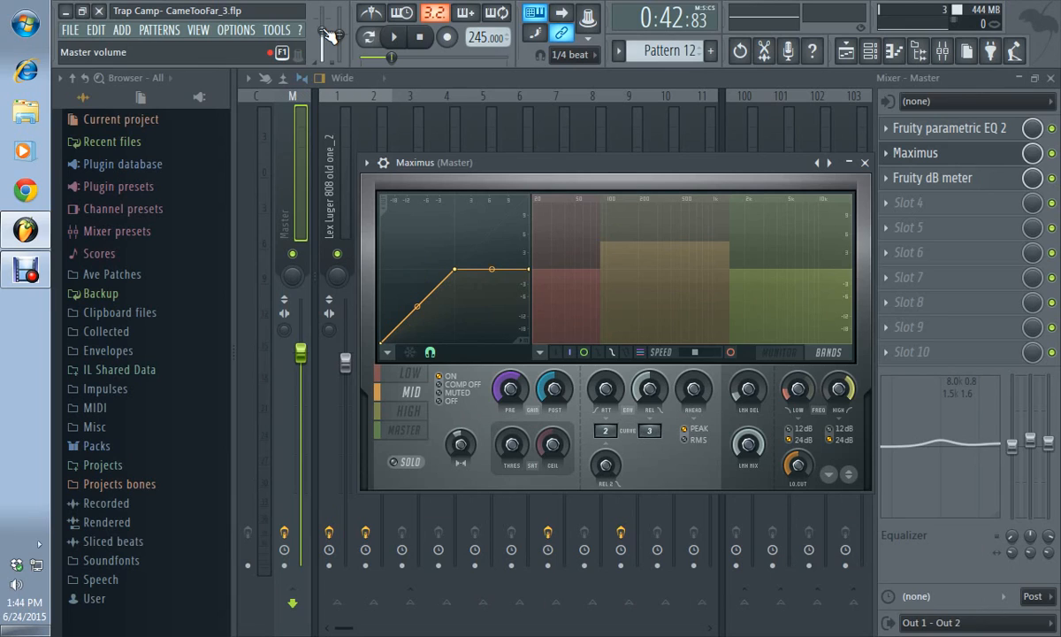
# During playback watch LOW then MID band levels in the monitor, return to LOW and stop.
pyautogui.rightClick(329, 40)
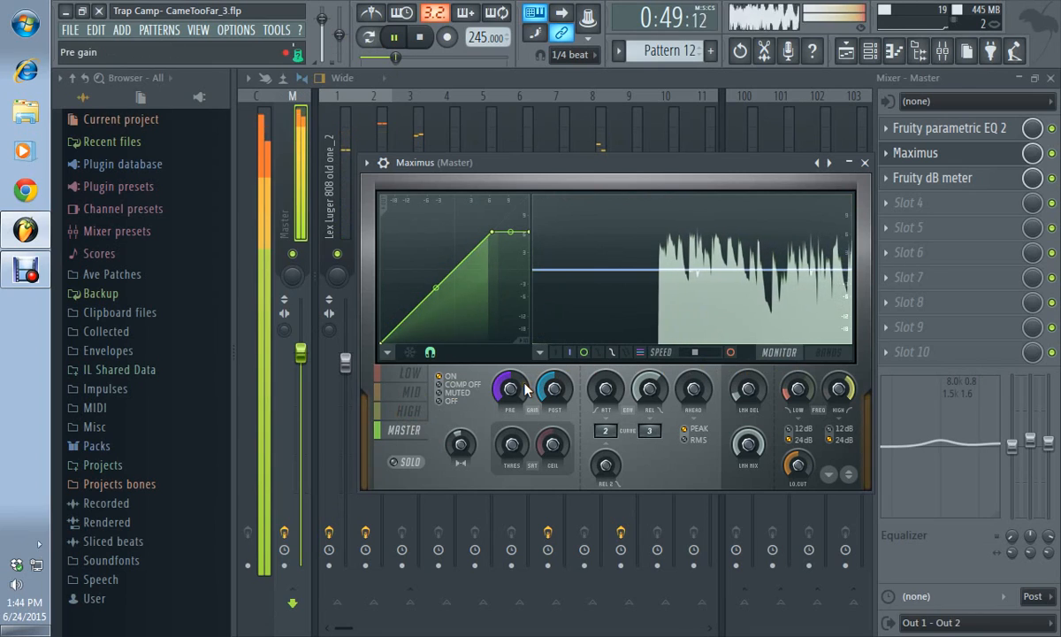
pyautogui.click(409, 372)
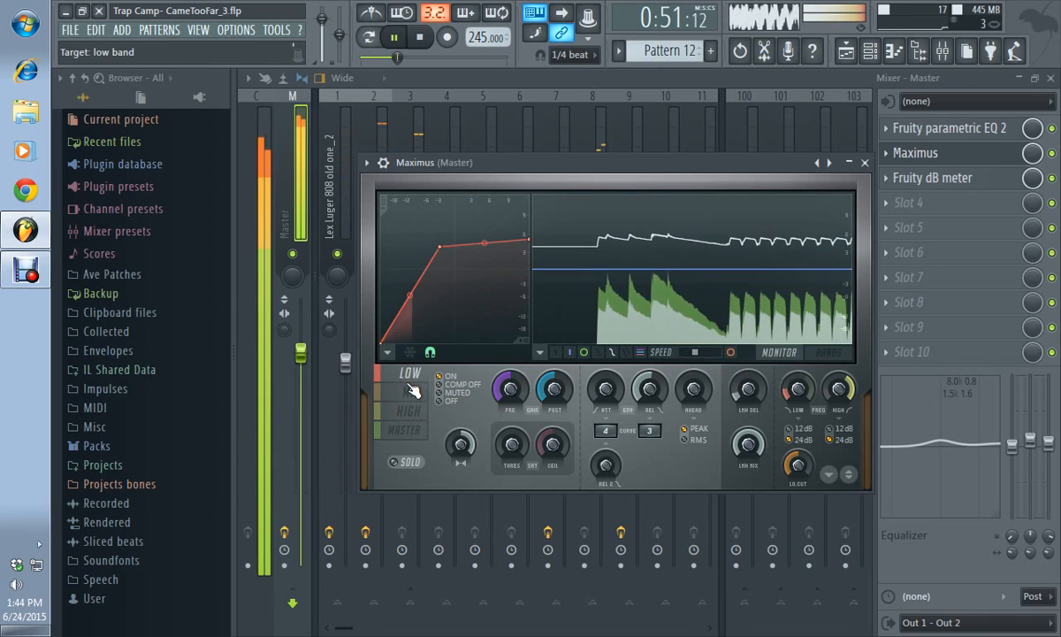
pyautogui.click(409, 392)
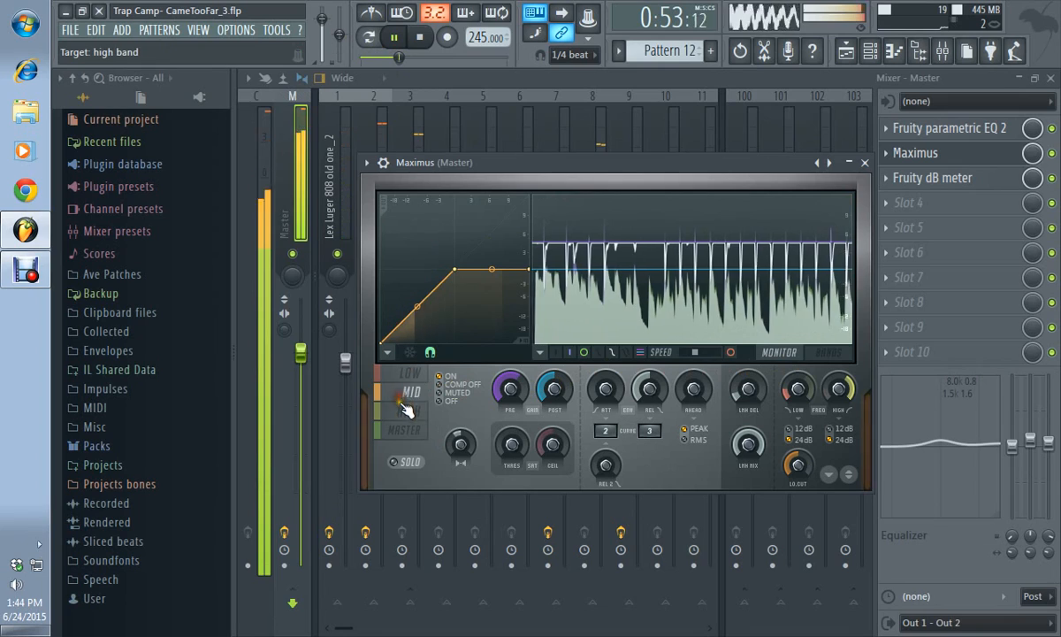
pyautogui.click(410, 391)
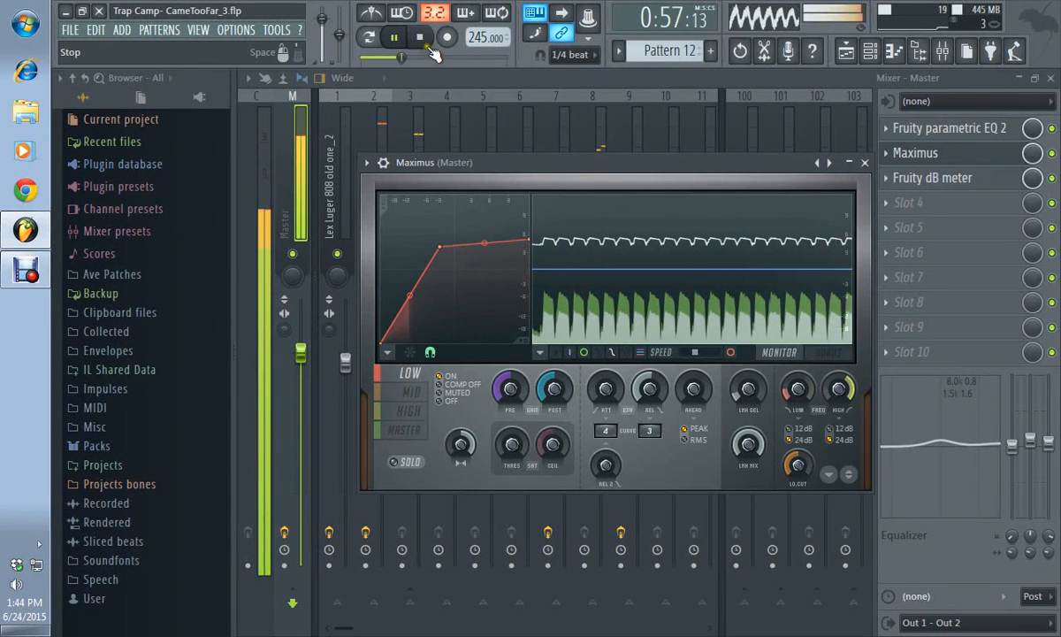
pyautogui.click(419, 37)
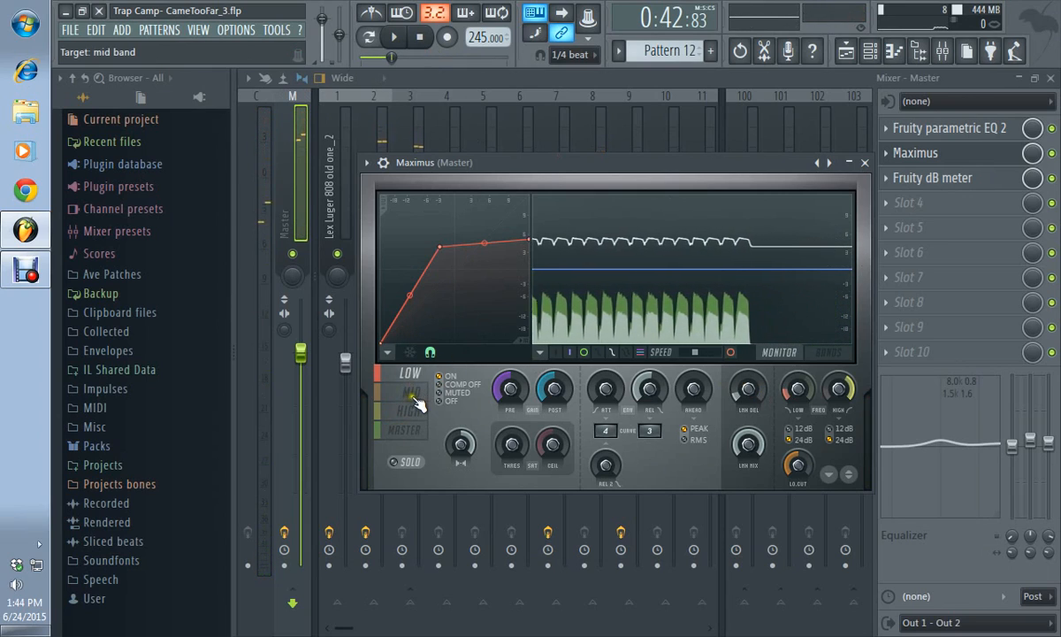
# Show the MID band's levels in the monitor display and toggle playback.
pyautogui.click(403, 429)
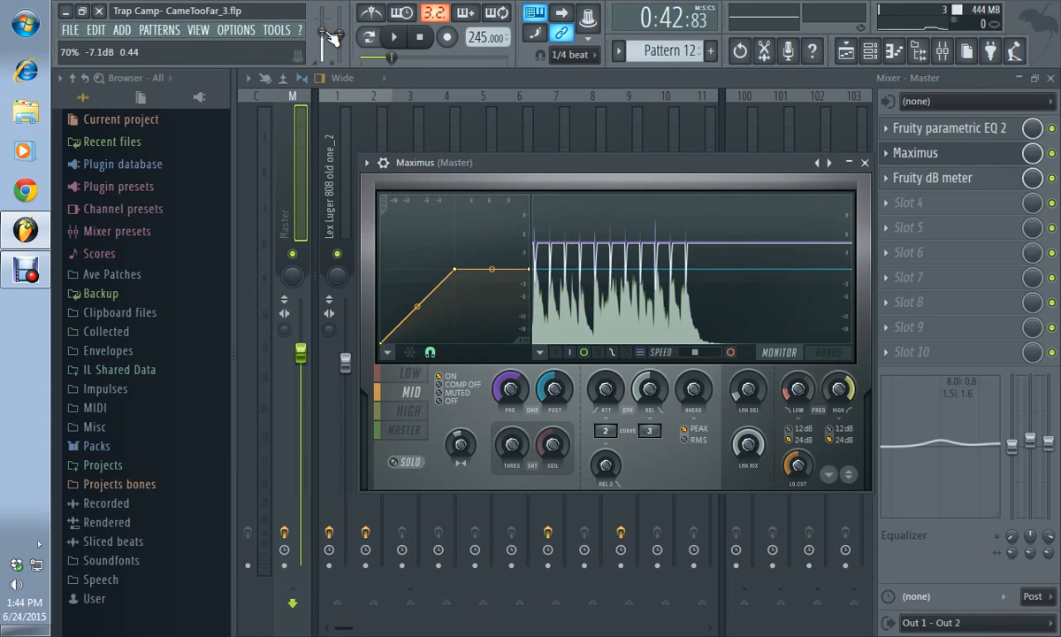
pyautogui.click(394, 37)
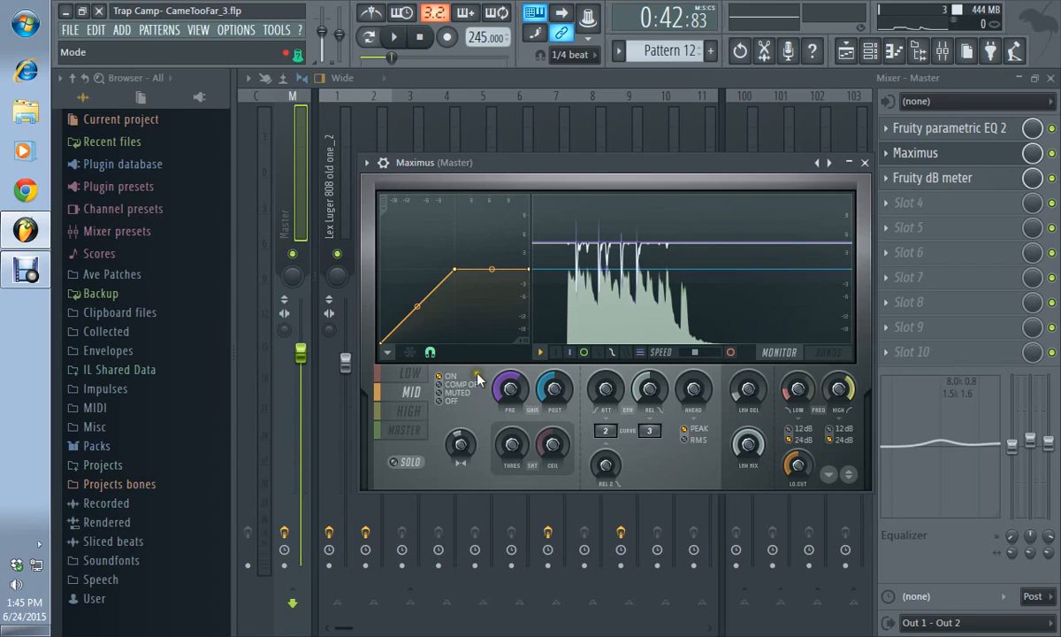
pyautogui.click(420, 36)
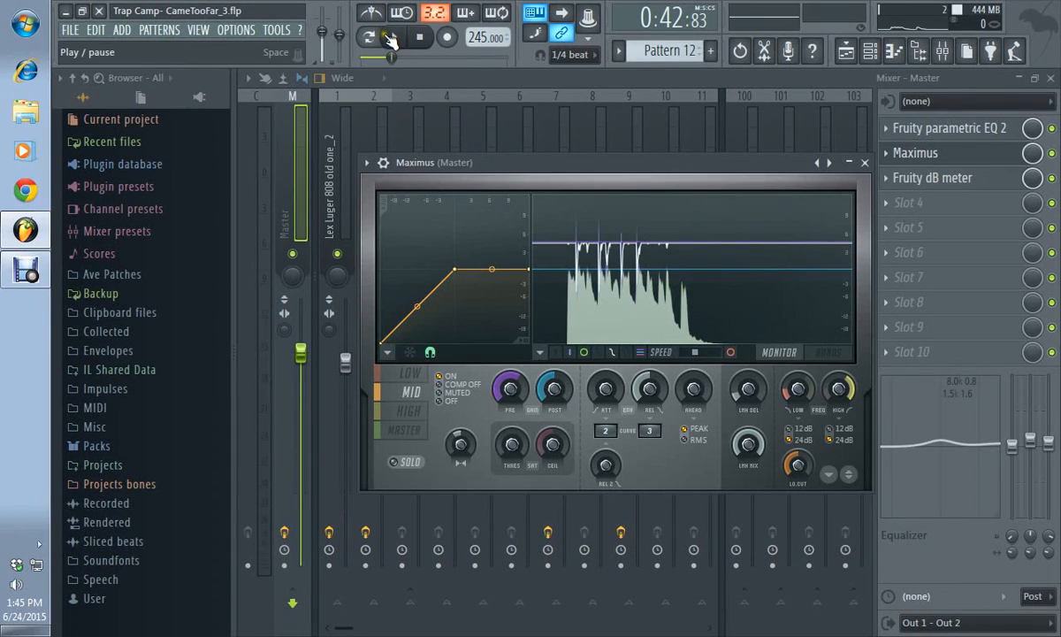
pyautogui.click(394, 38)
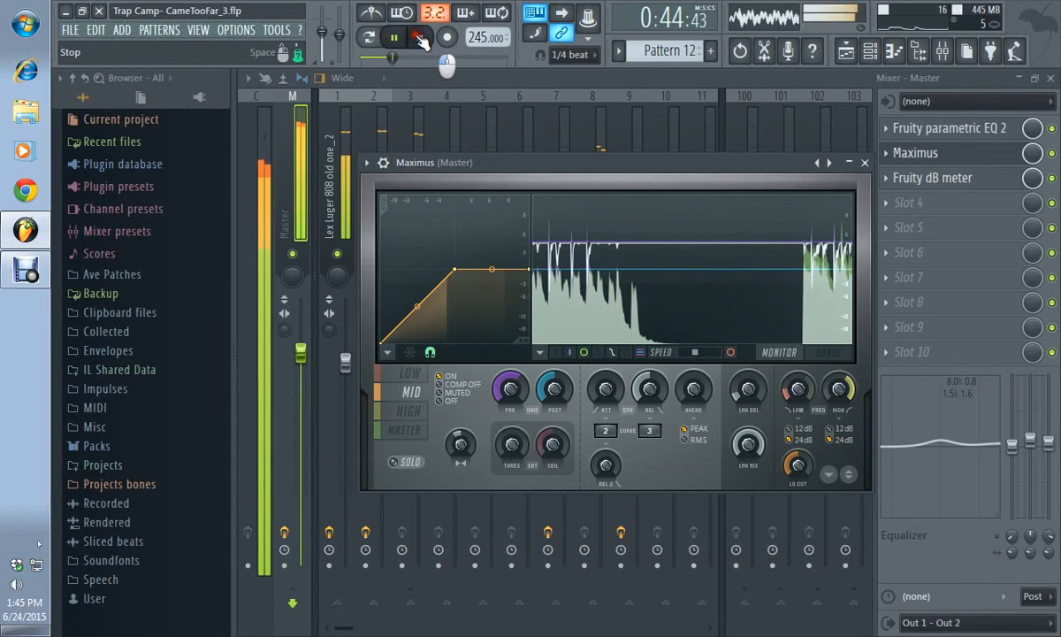
pyautogui.click(421, 37)
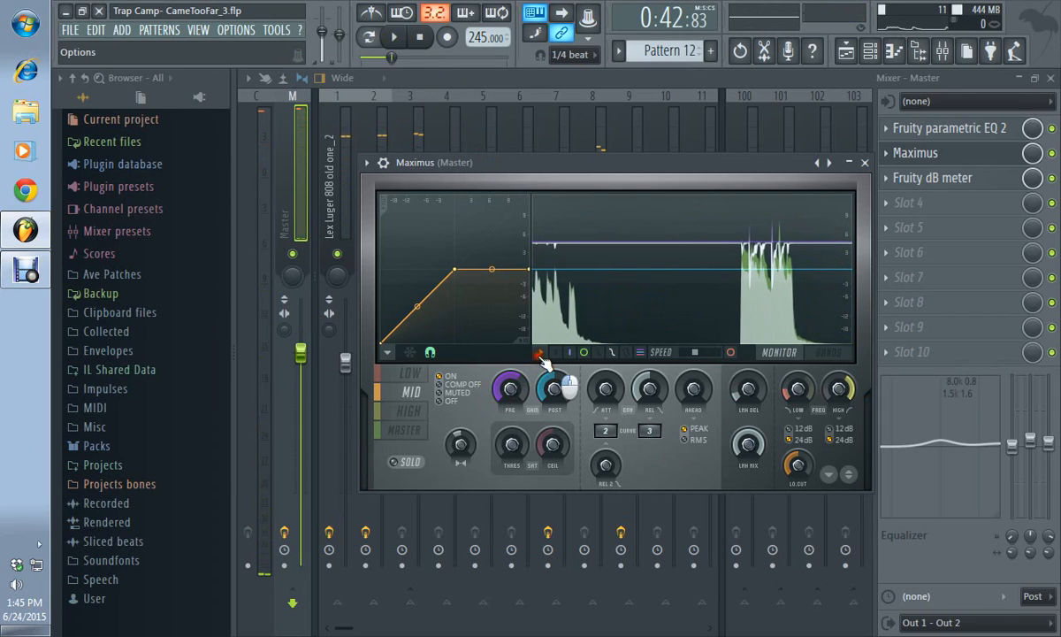
pyautogui.click(453, 384)
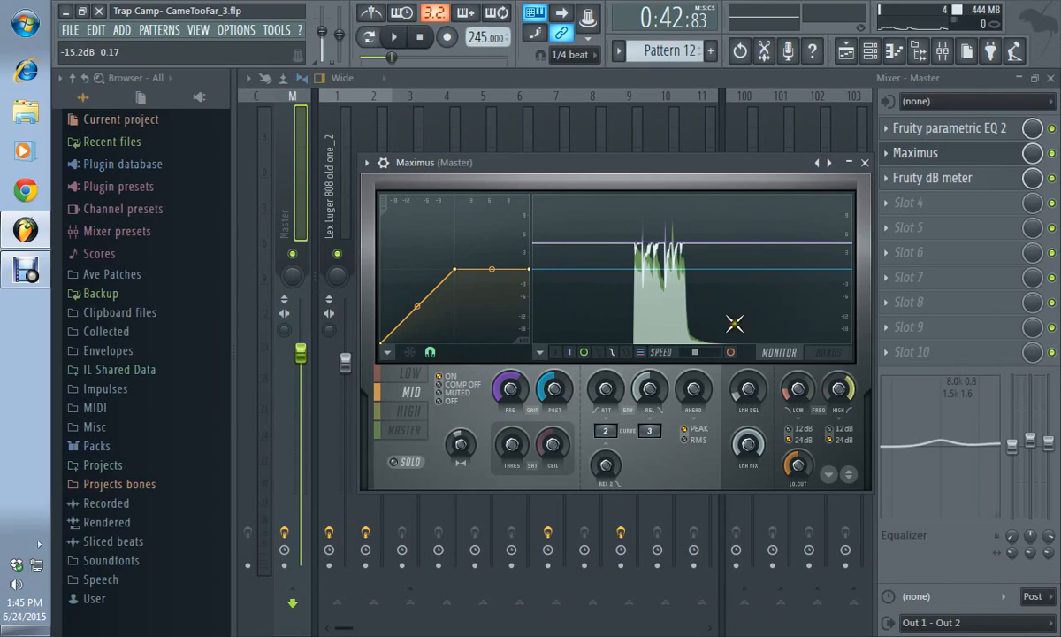
pyautogui.click(748, 447)
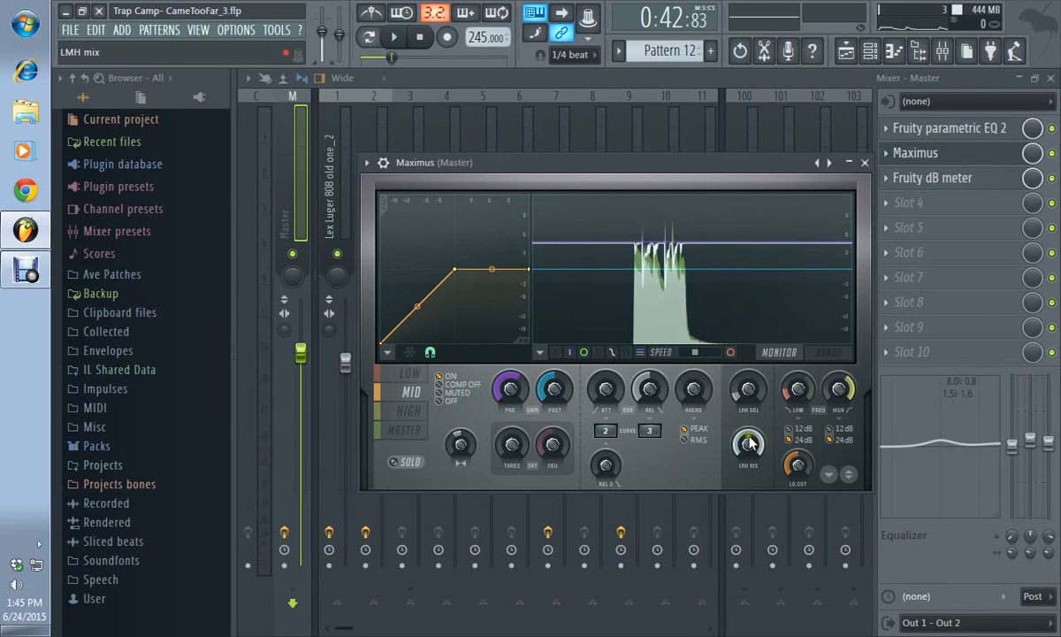